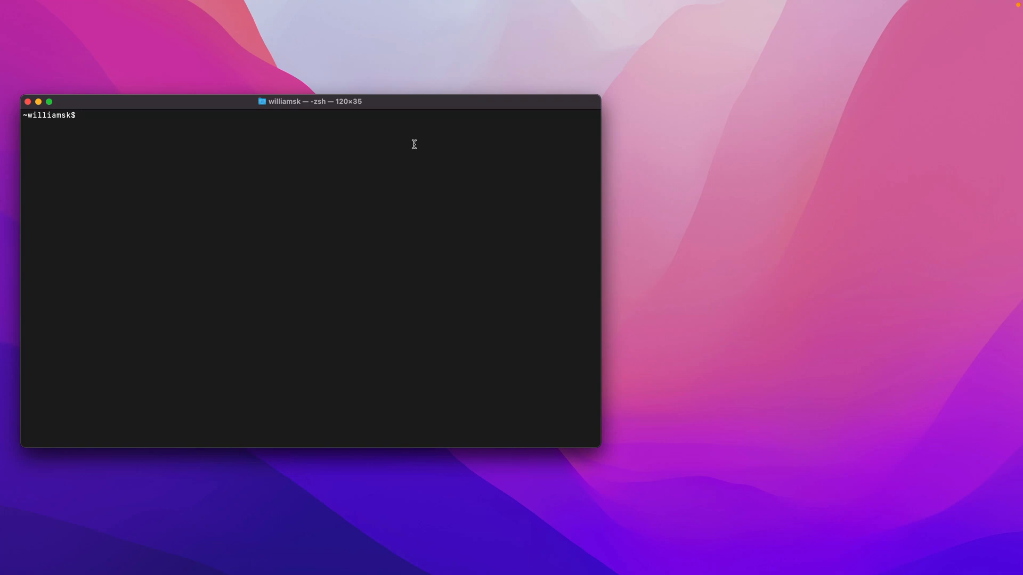
Run the sl command, then start entering curl rate.sx/BTC at the prompt
type("sl")
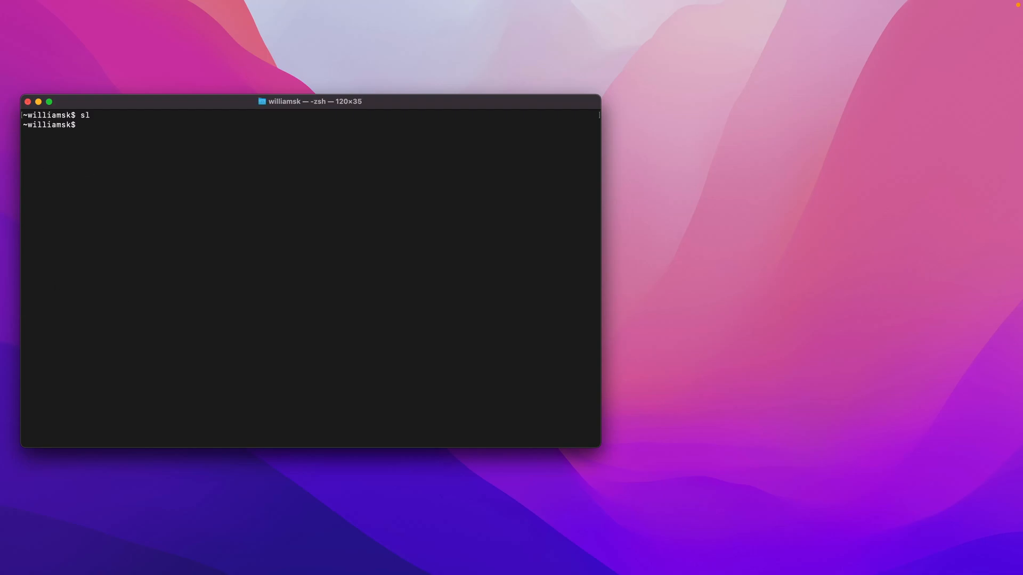
type("curl rat")
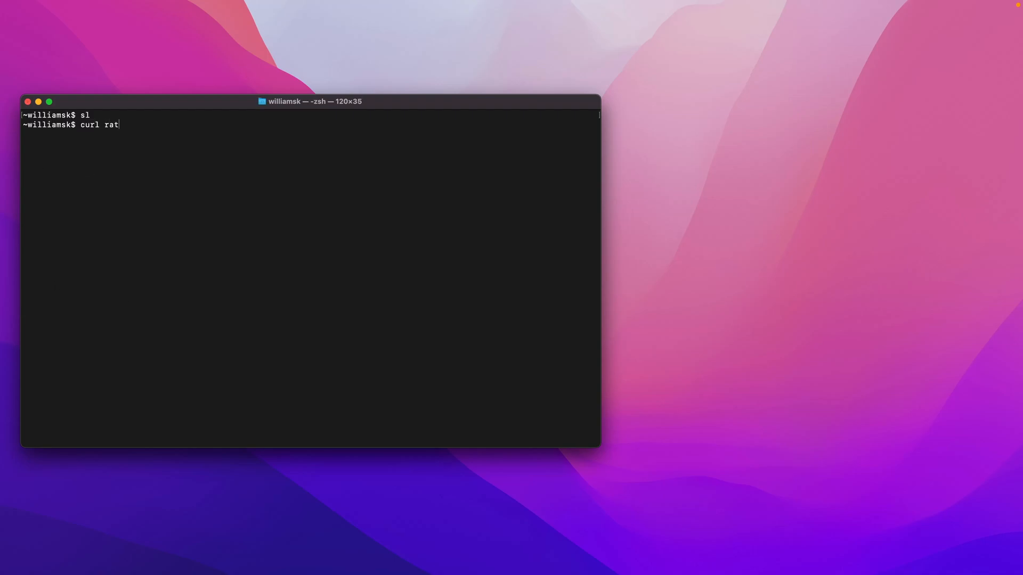
type("e.sx/BT")
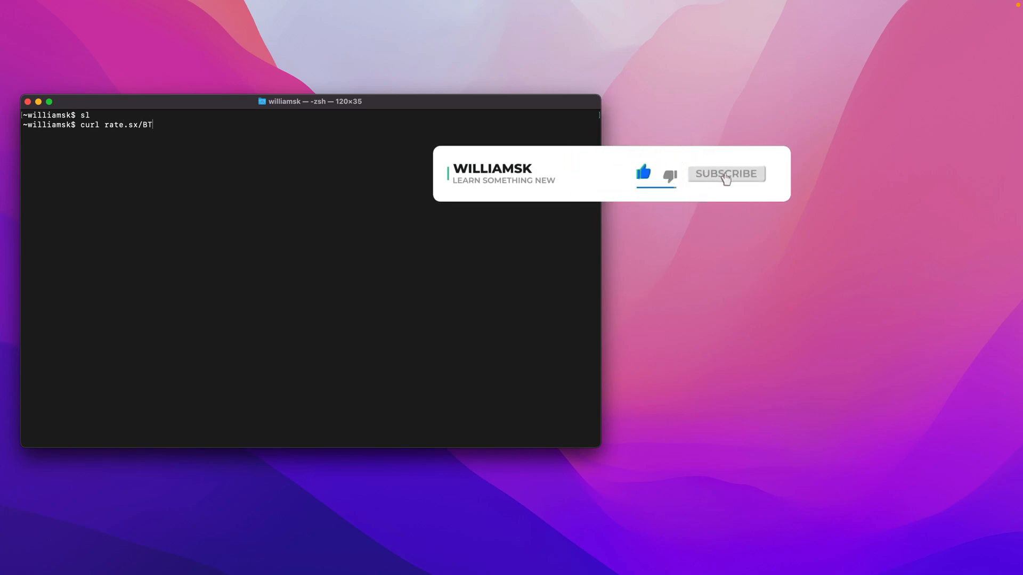
Run curl rate.sx/BTC to display the ASCII Bitcoin price chart
key("Return")
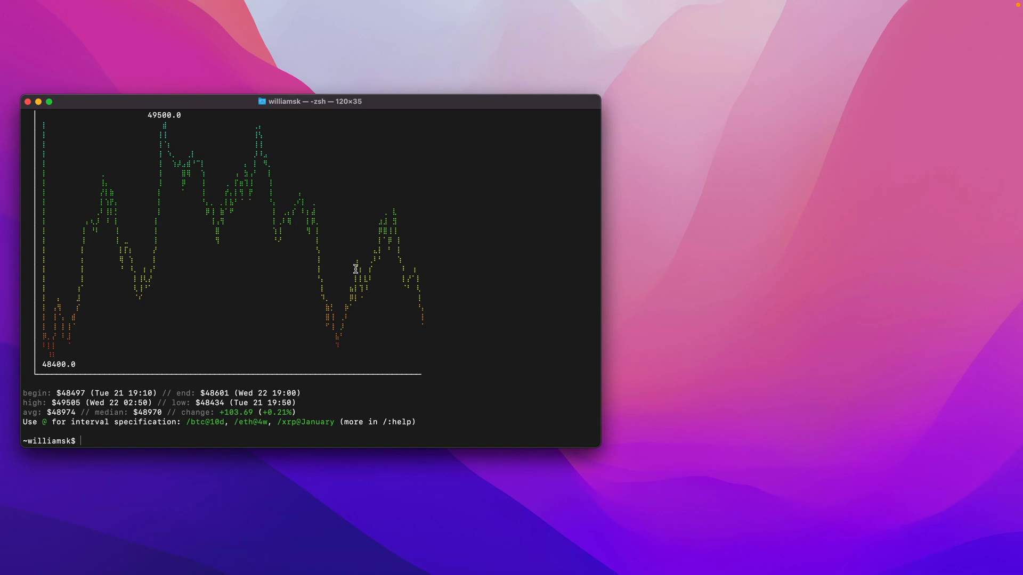
Have the computer speak "Wake up kevin... It's time to leave the matrix" with say, then clear the screen
type("say \"")
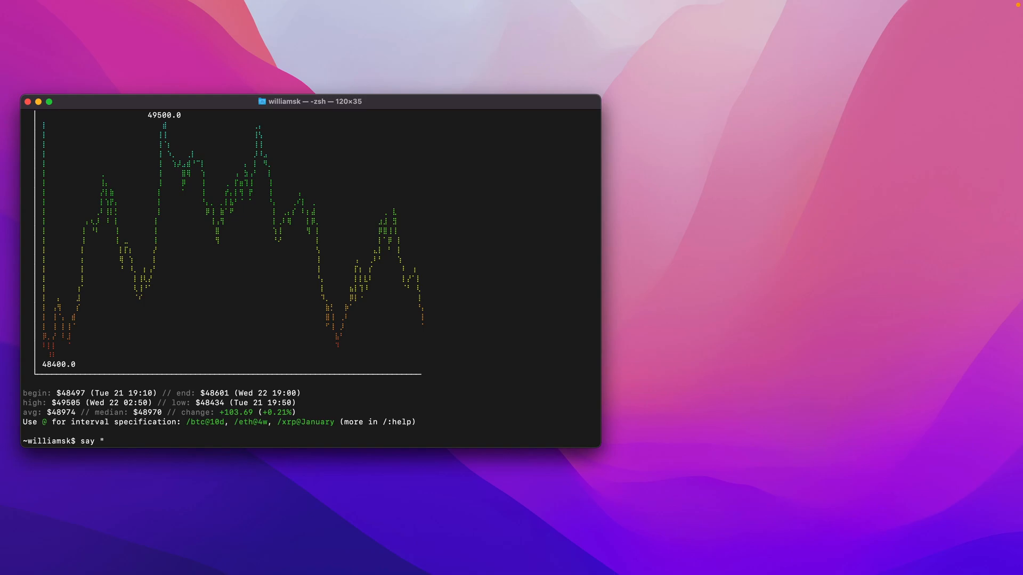
type("Wake up")
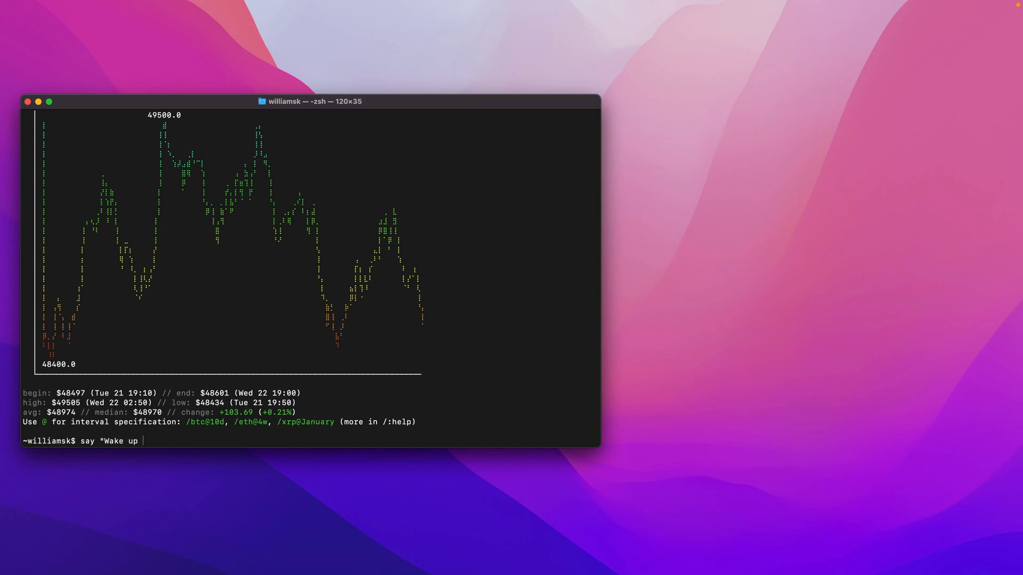
type("kevin...")
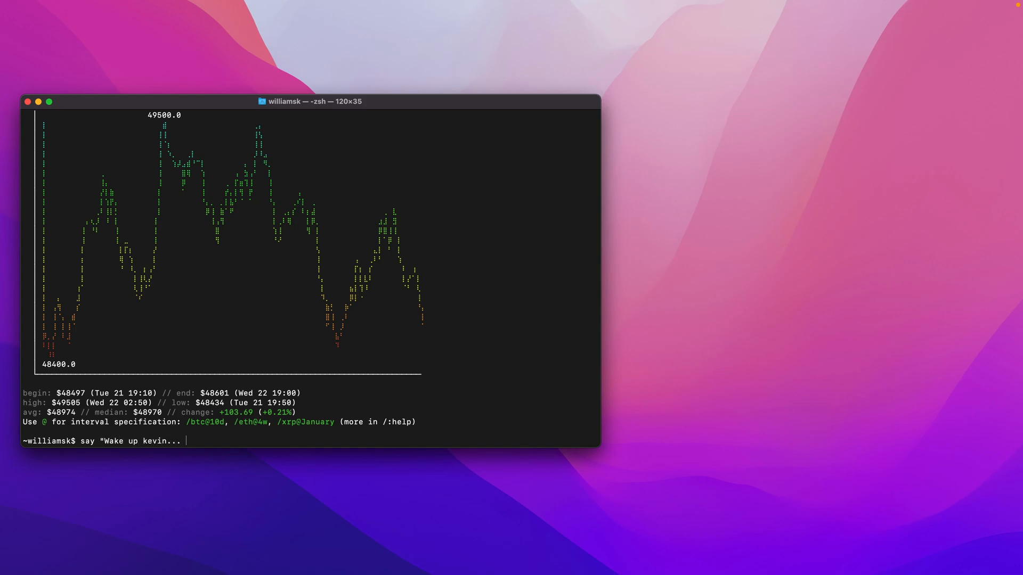
type("It's time to l")
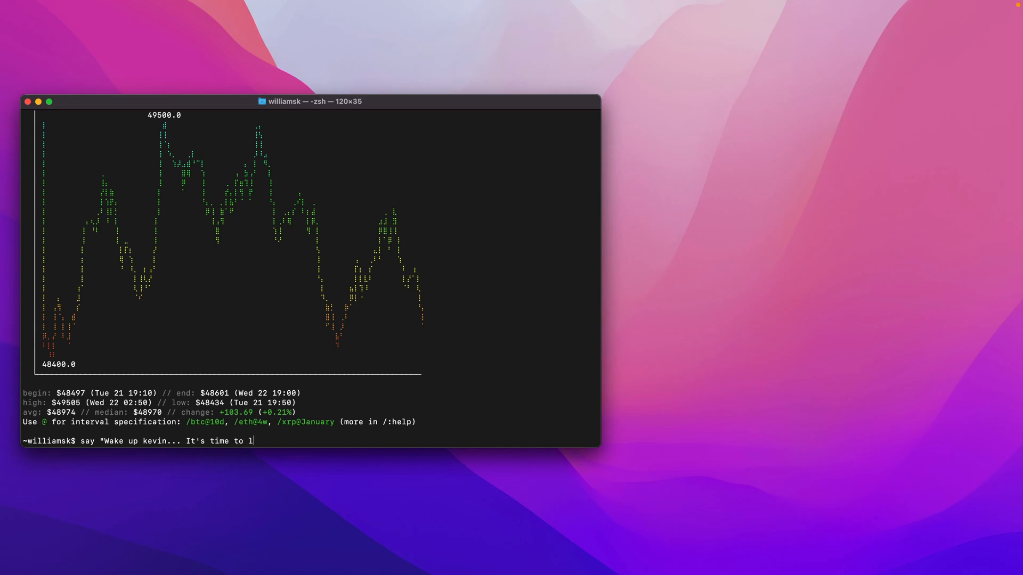
type("eave the mater")
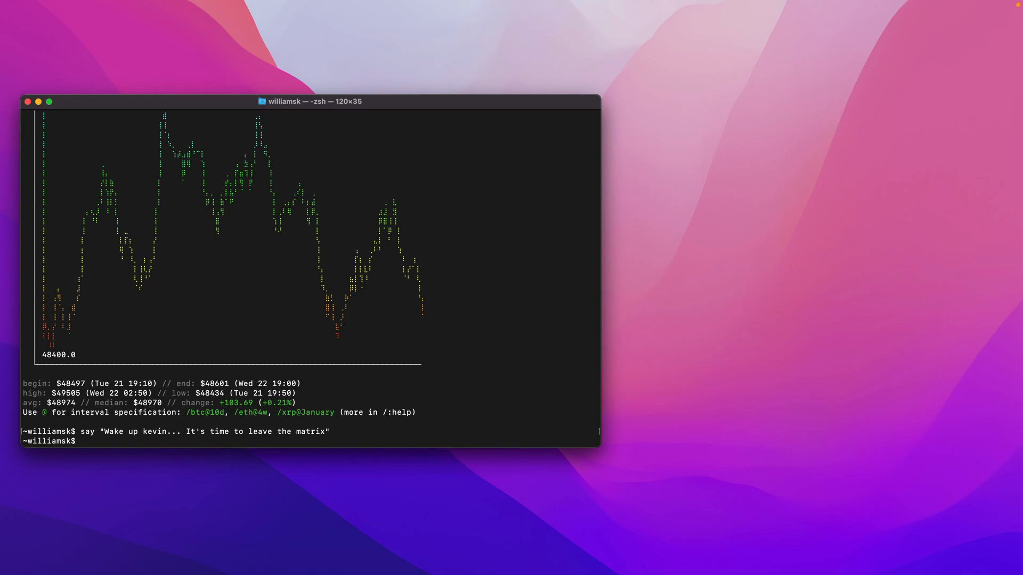
type("clear")
type("cal")
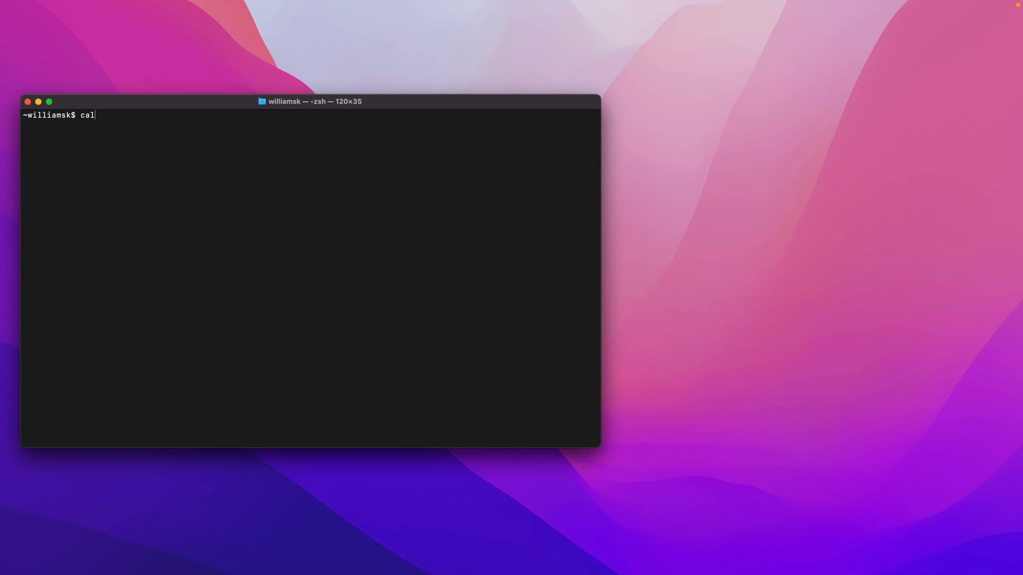
Print the current working directory with pwd, showing the home path under /Users
type("pwd")
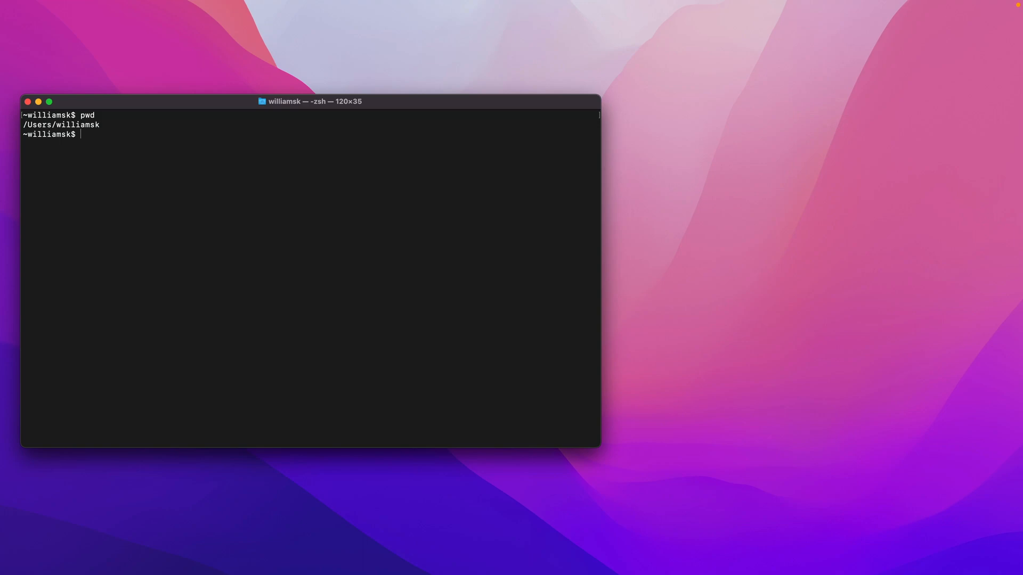
mouse_move(301, 110)
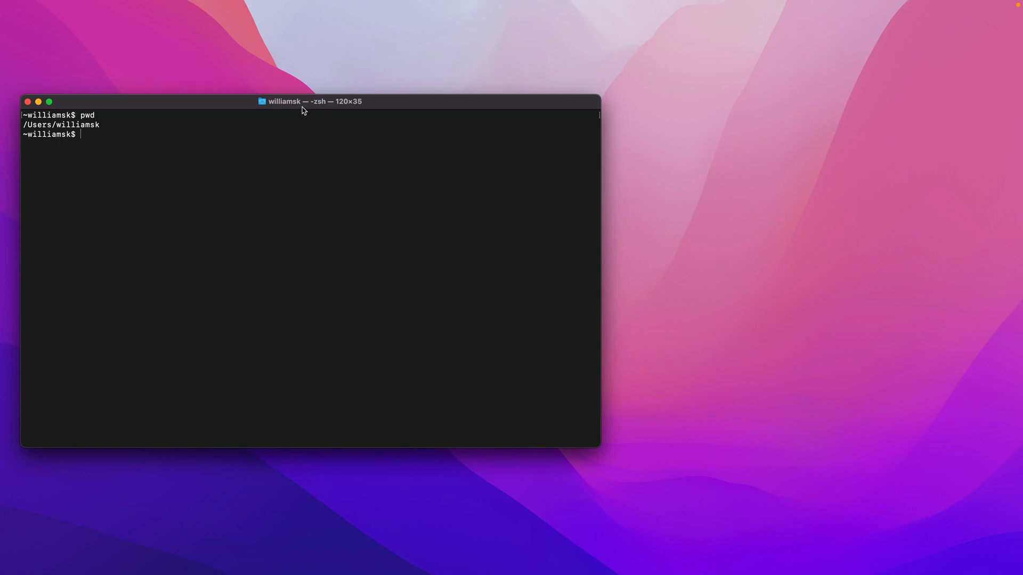
Change into the Desktop folder with cd ~/Desktop, completing the name with Tab
type("cd")
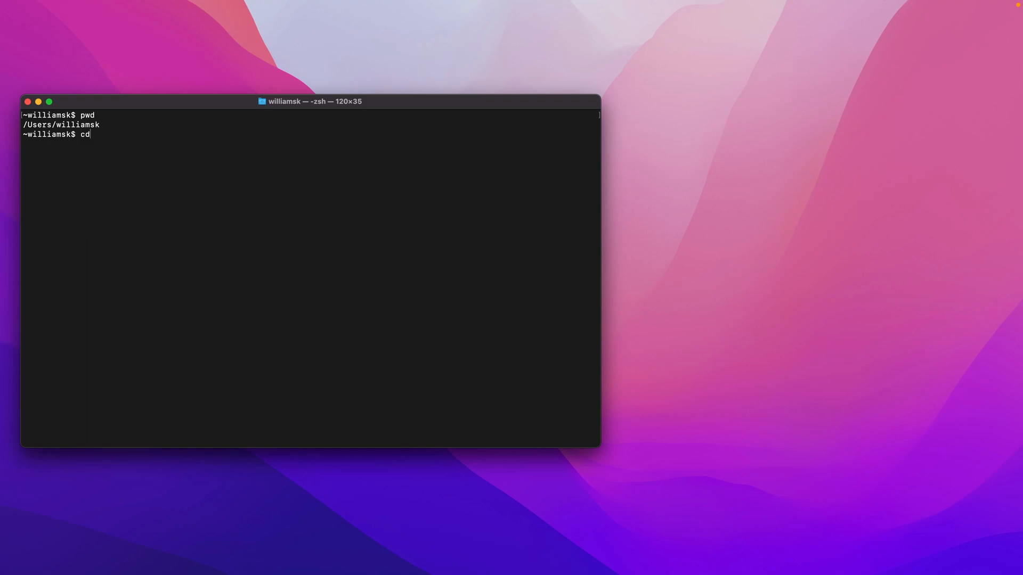
mouse_move(242, 240)
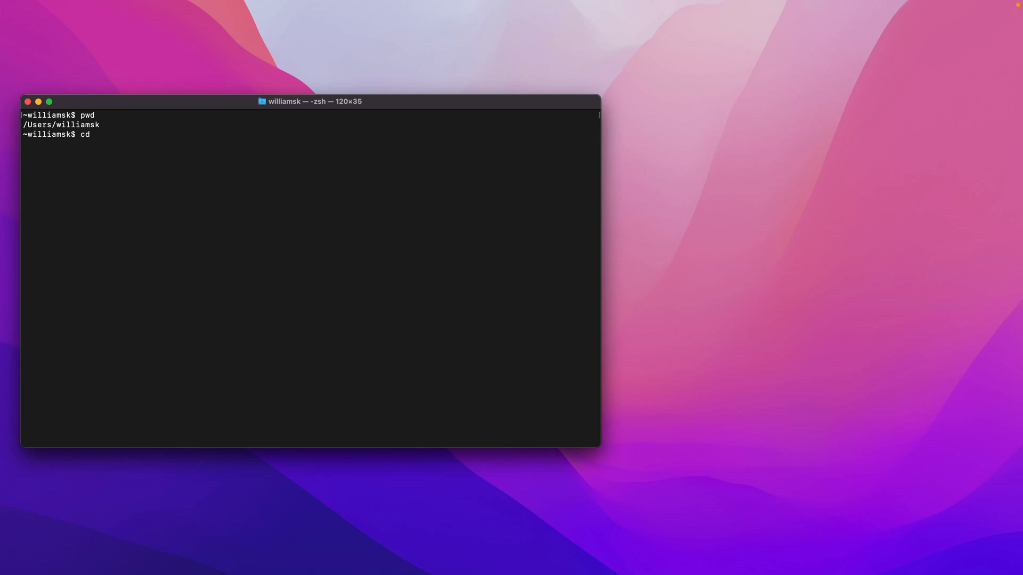
type("~/")
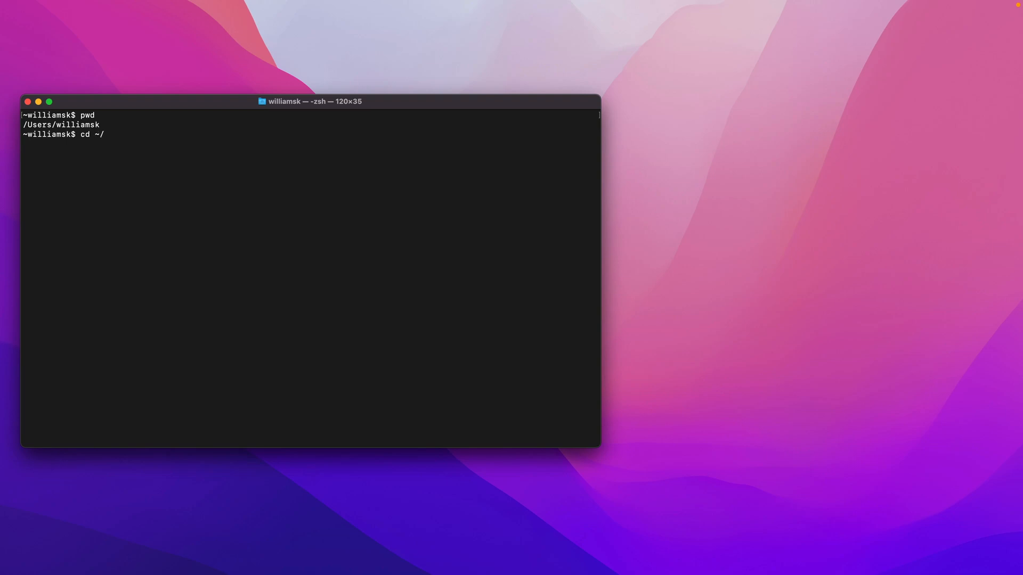
type("D")
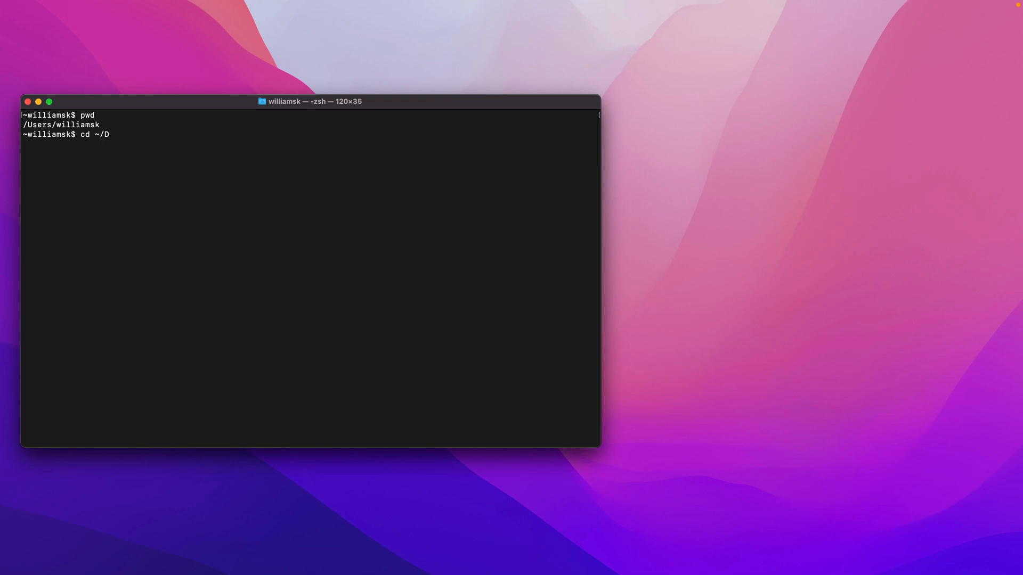
key("Tab")
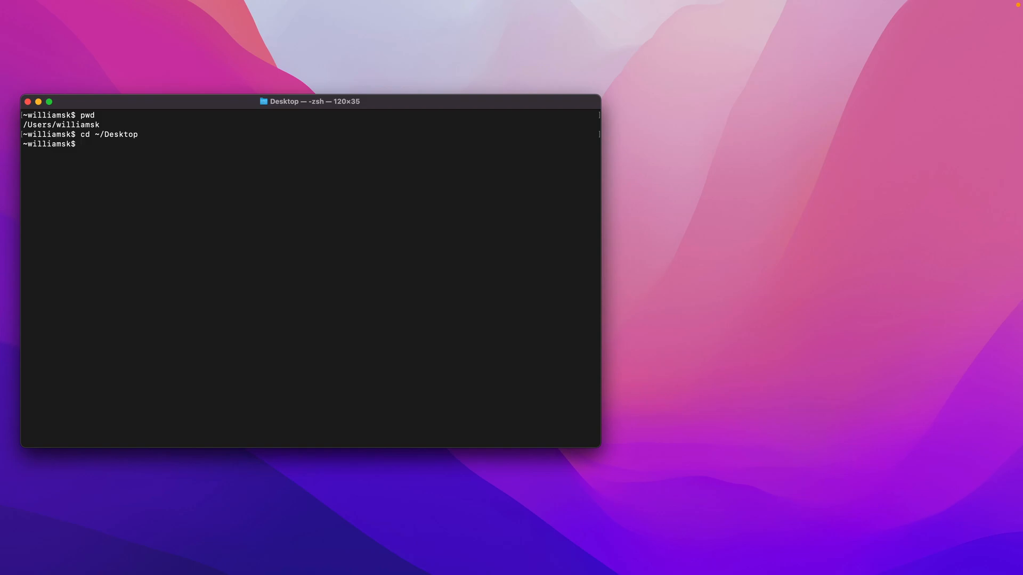
Confirm the Desktop path with pwd and open the folder in Finder with open
type("pwd")
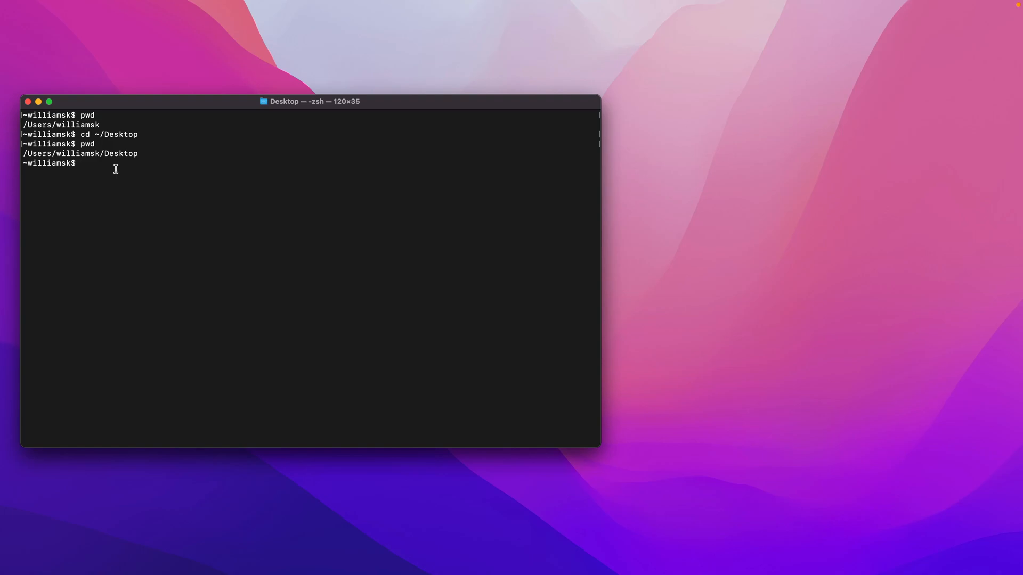
type("open .")
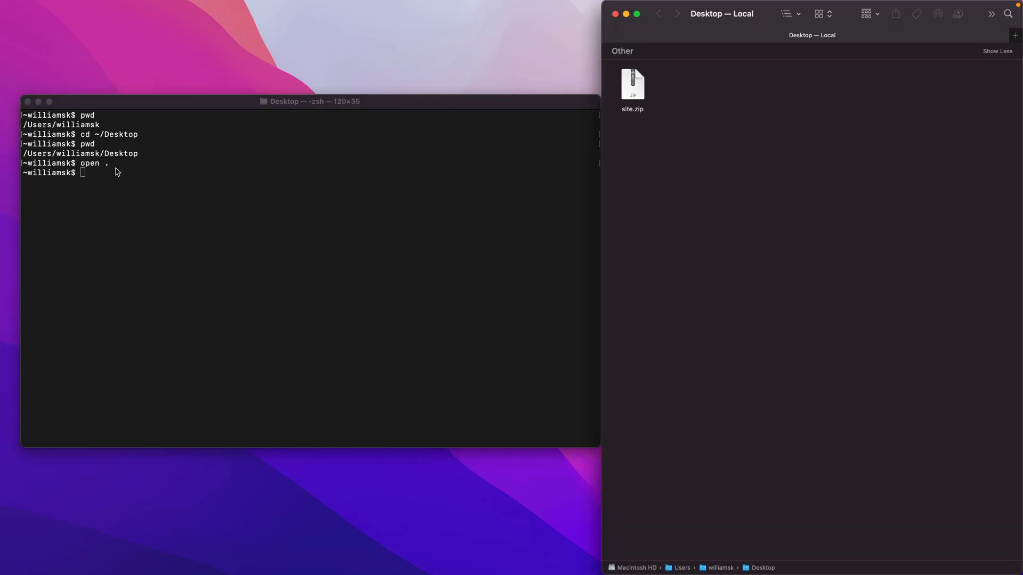
mouse_move(666, 116)
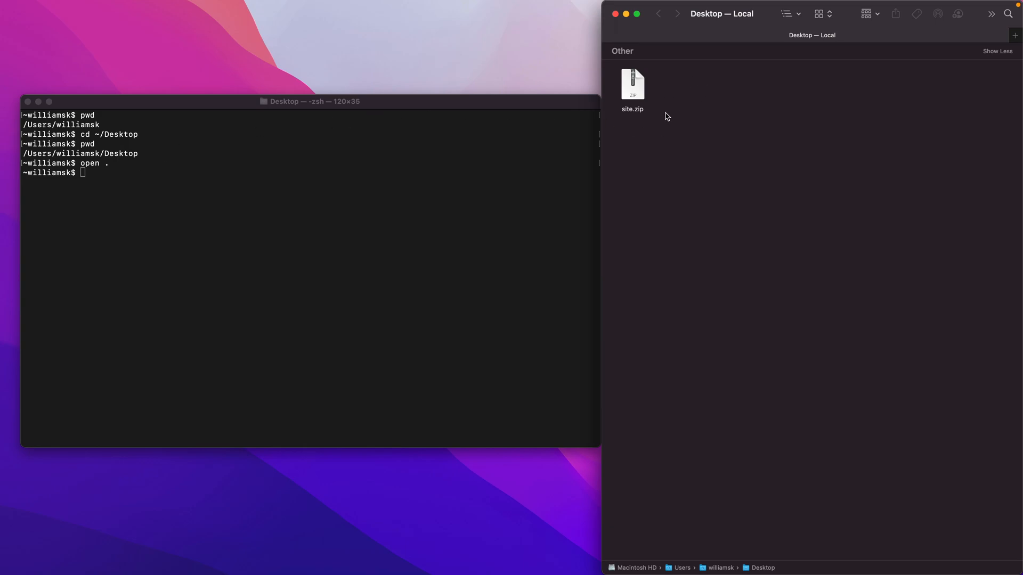
mouse_move(692, 568)
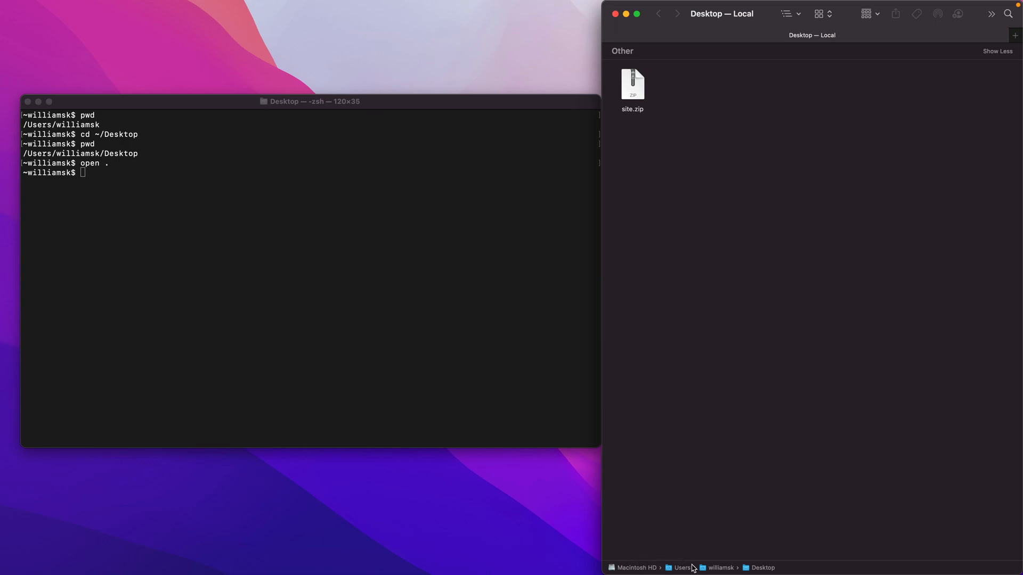
mouse_move(766, 478)
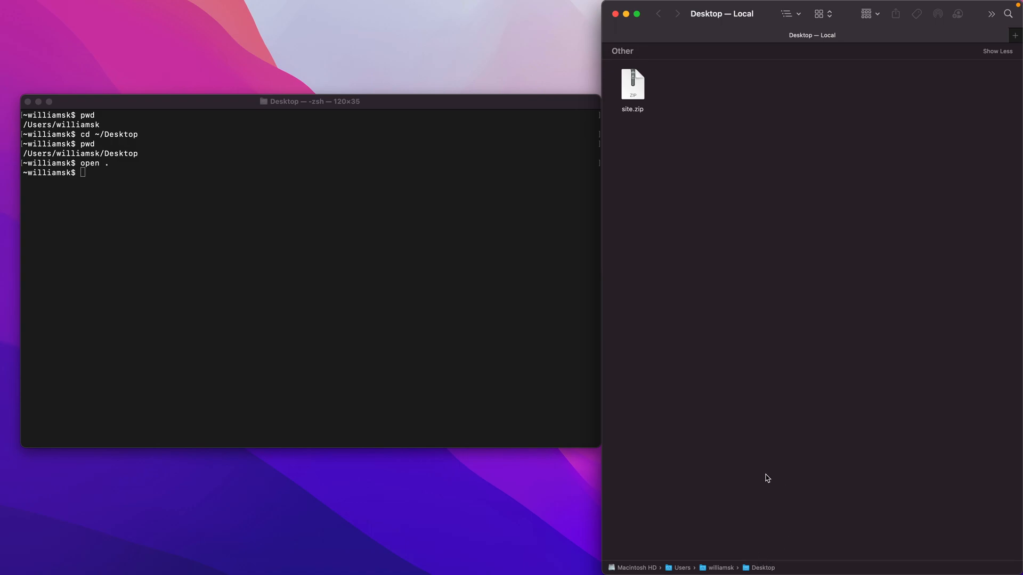
mouse_move(211, 183)
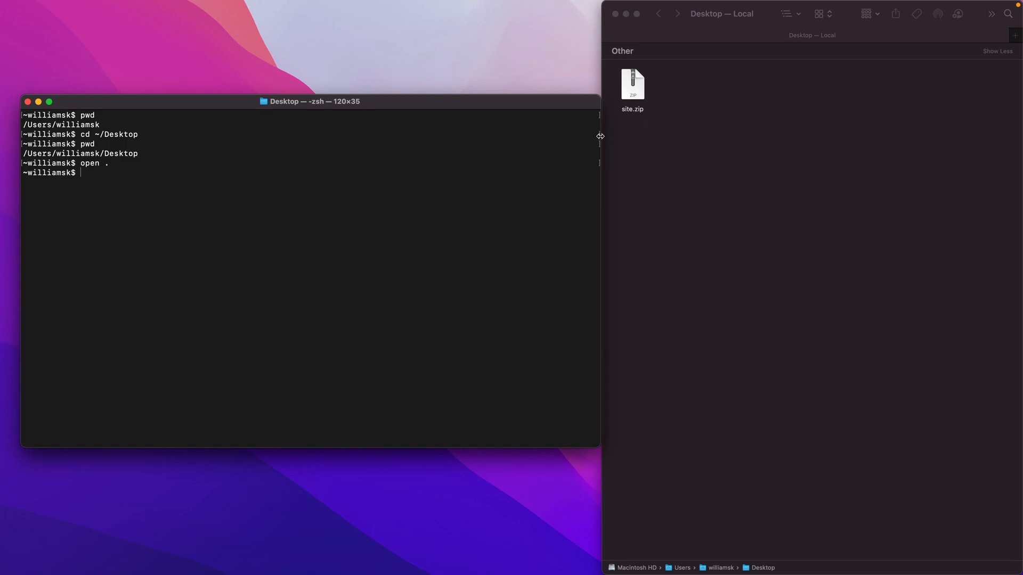
mouse_move(530, 166)
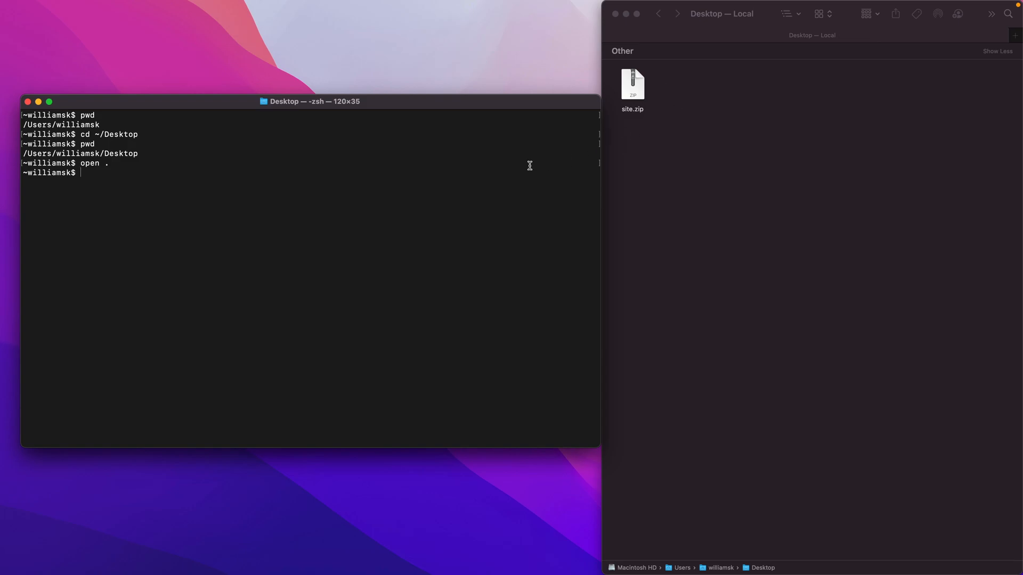
type("finder")
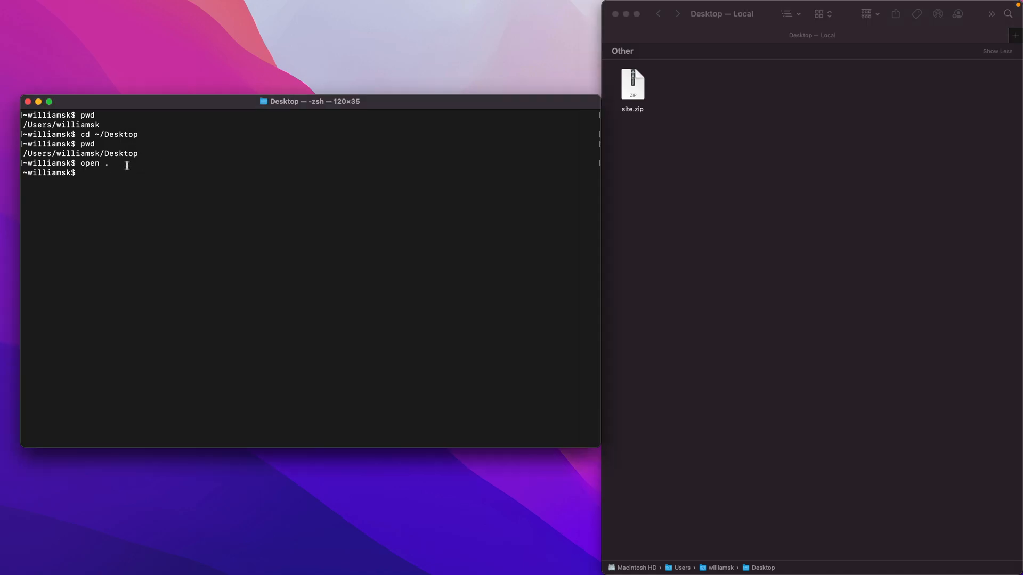
type("cd")
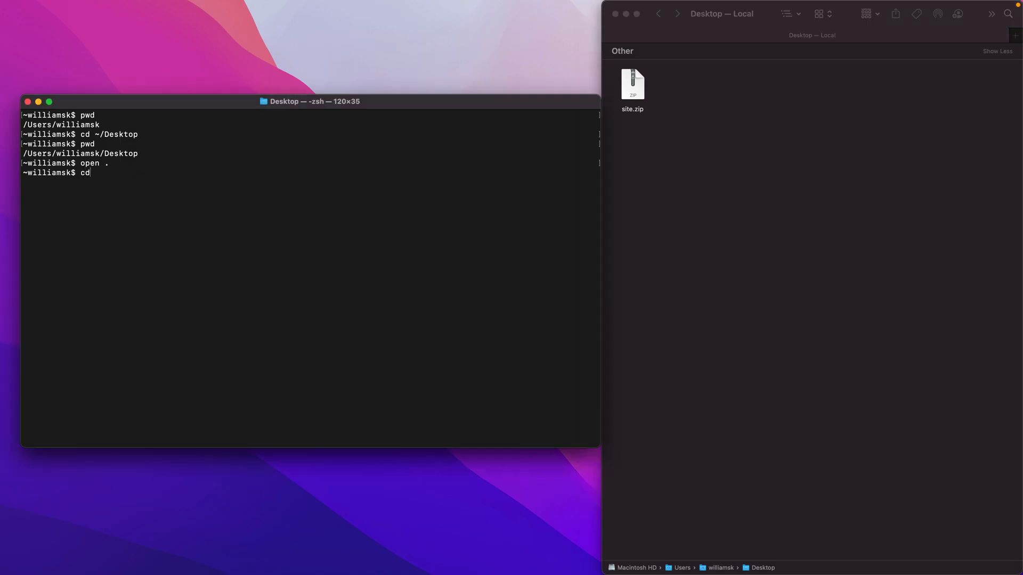
key("enter")
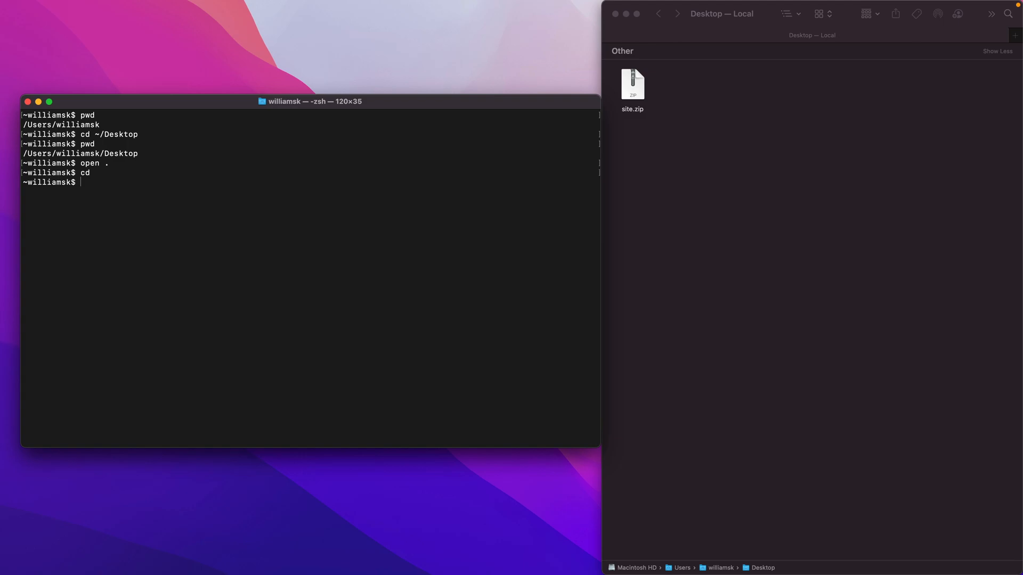
Confirm the home path with pwd, return home with cd ~, then clear the screen
type("pwd")
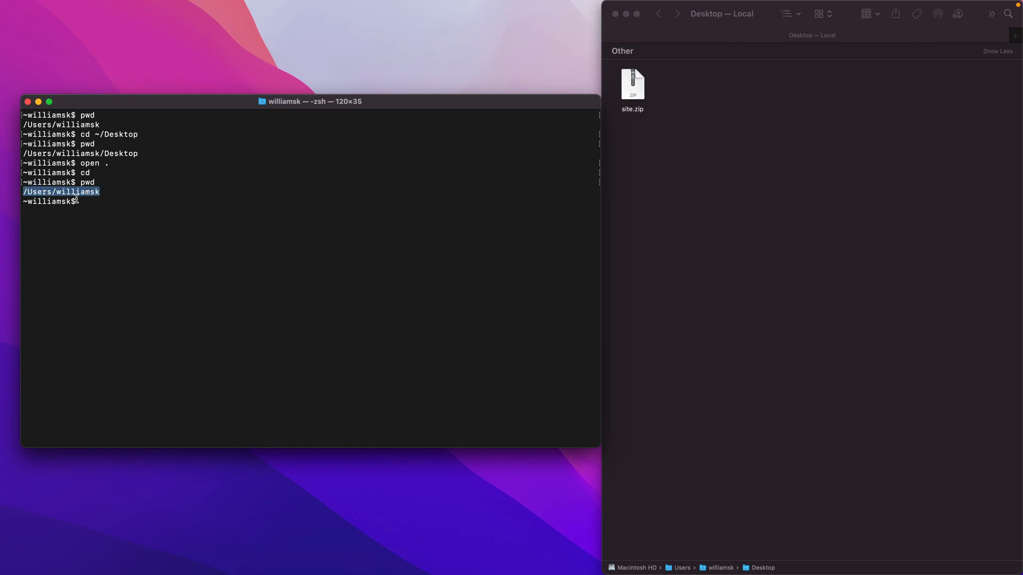
type("cd")
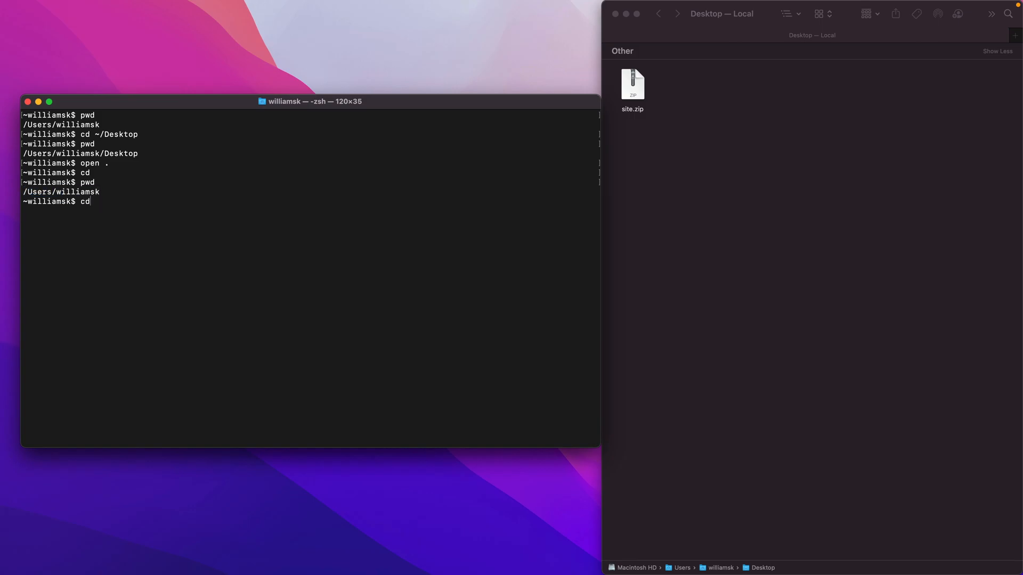
type("~")
type("c")
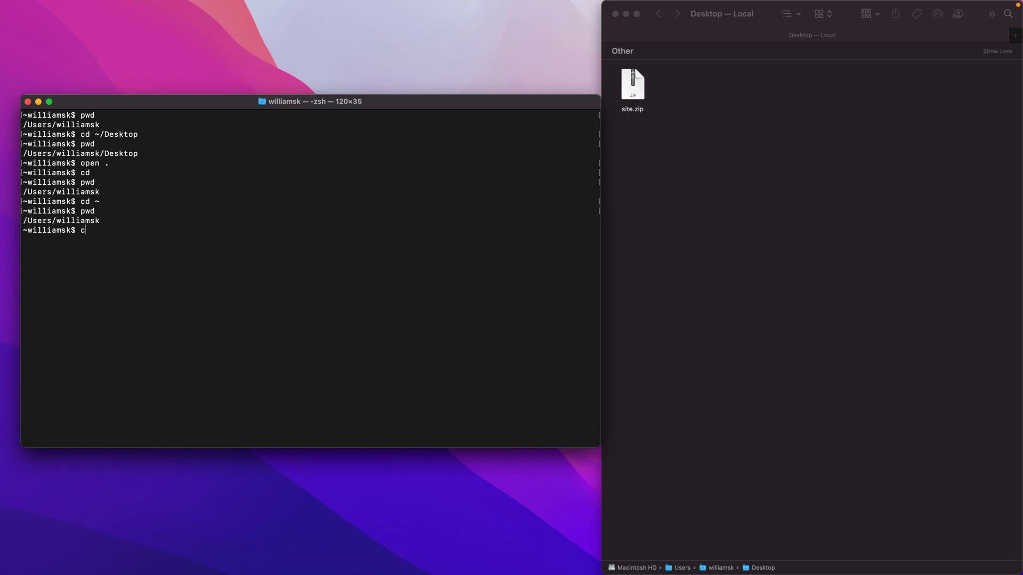
type("lear")
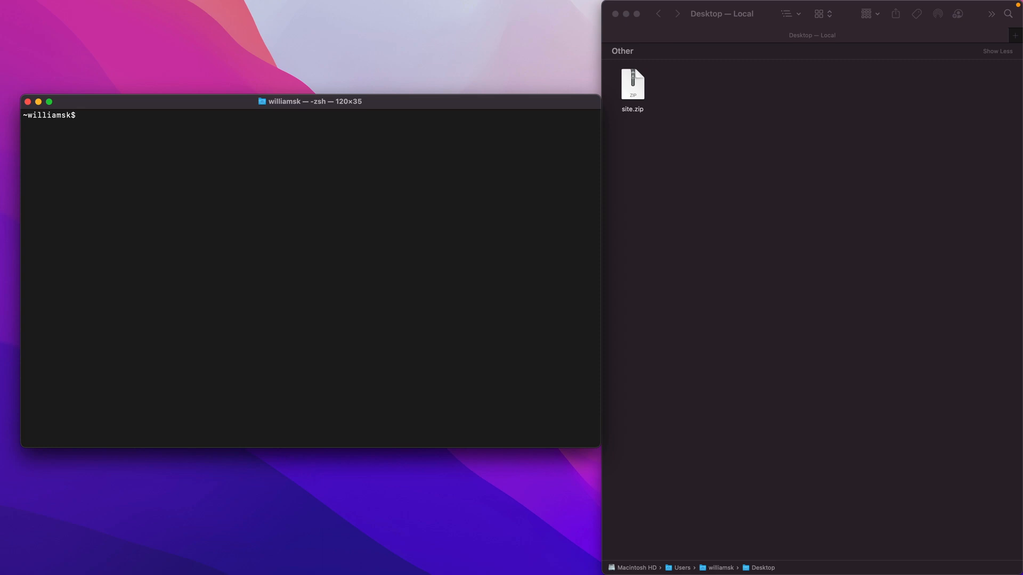
Move into ~/desktop, confirm the path with pwd, then start cd .. to go back up
type("cd ~/d")
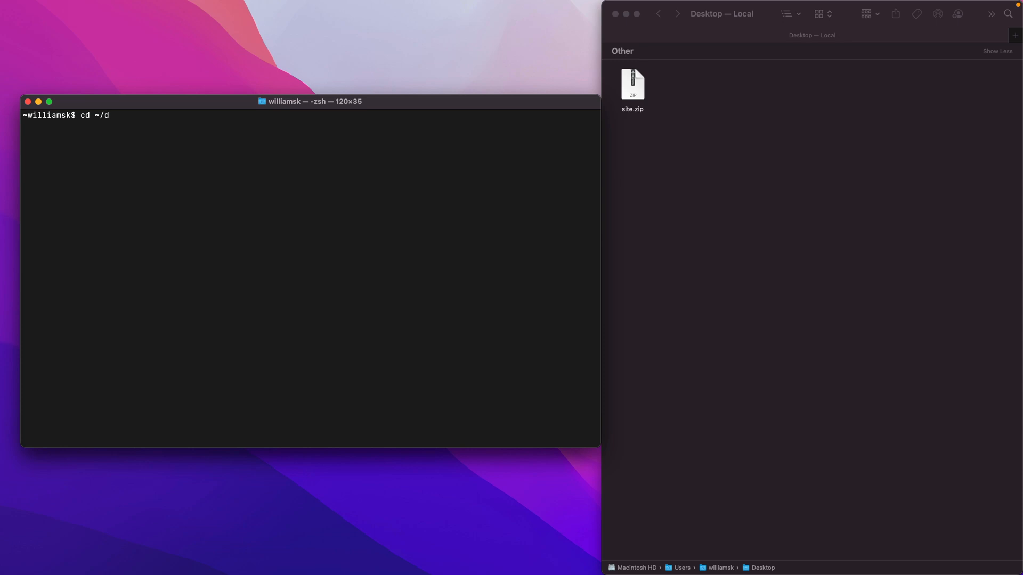
type("es")
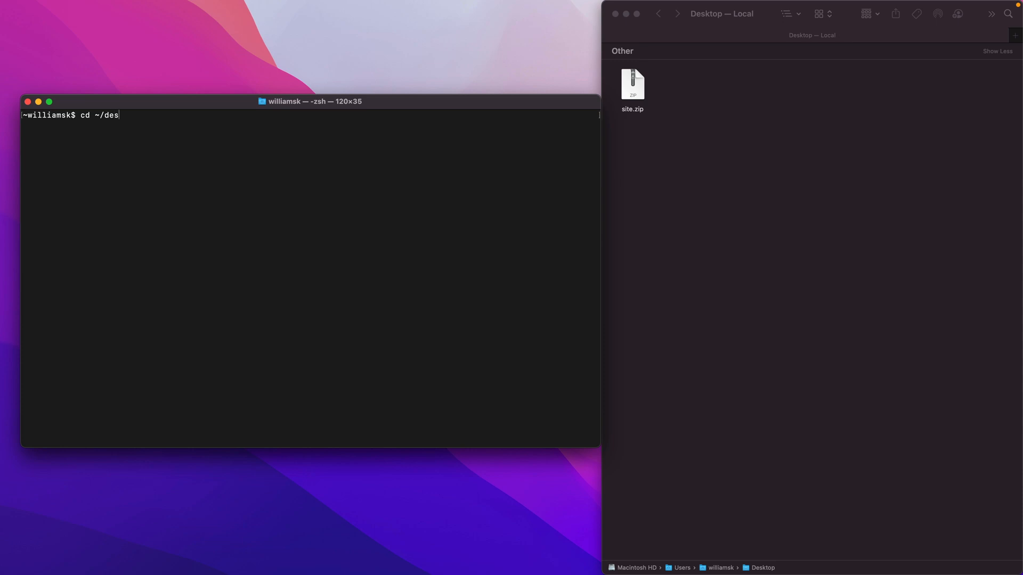
type("ktp")
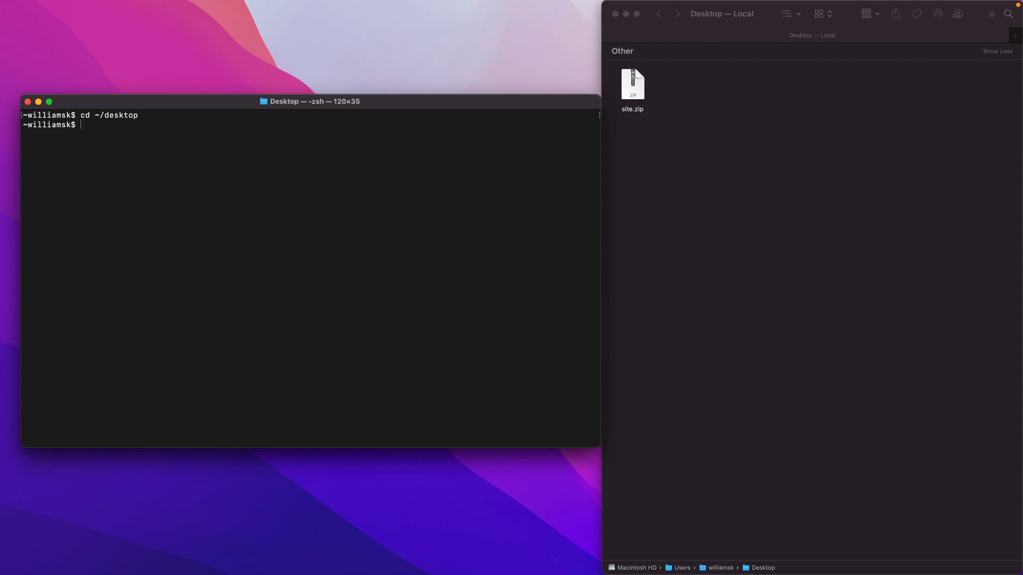
type("pwd")
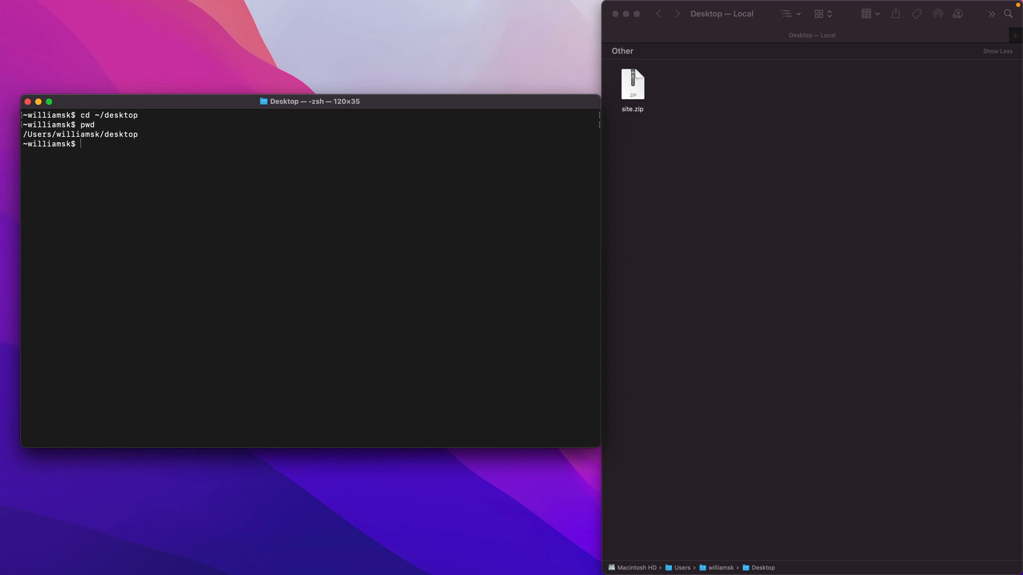
mouse_move(128, 140)
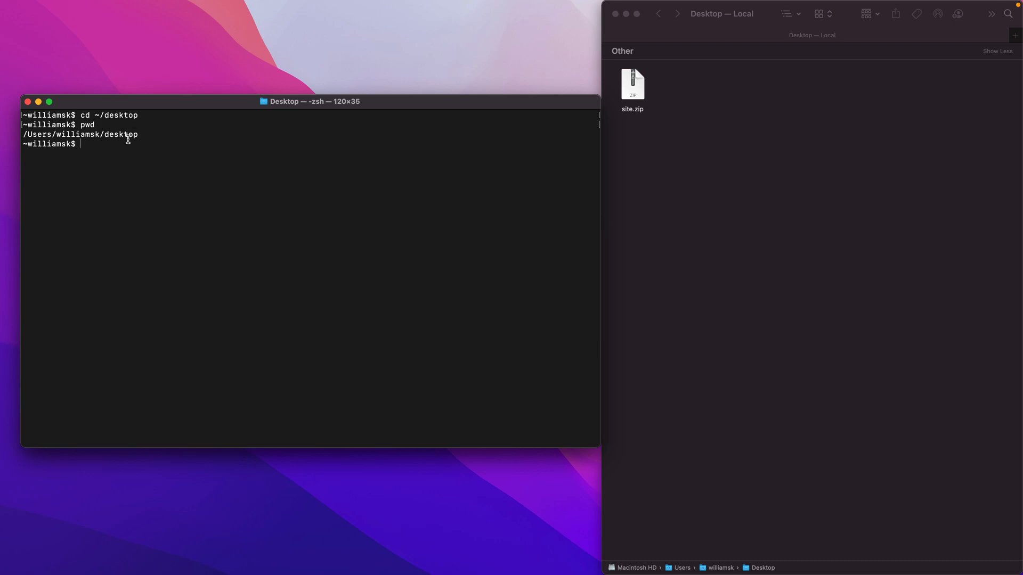
mouse_move(120, 118)
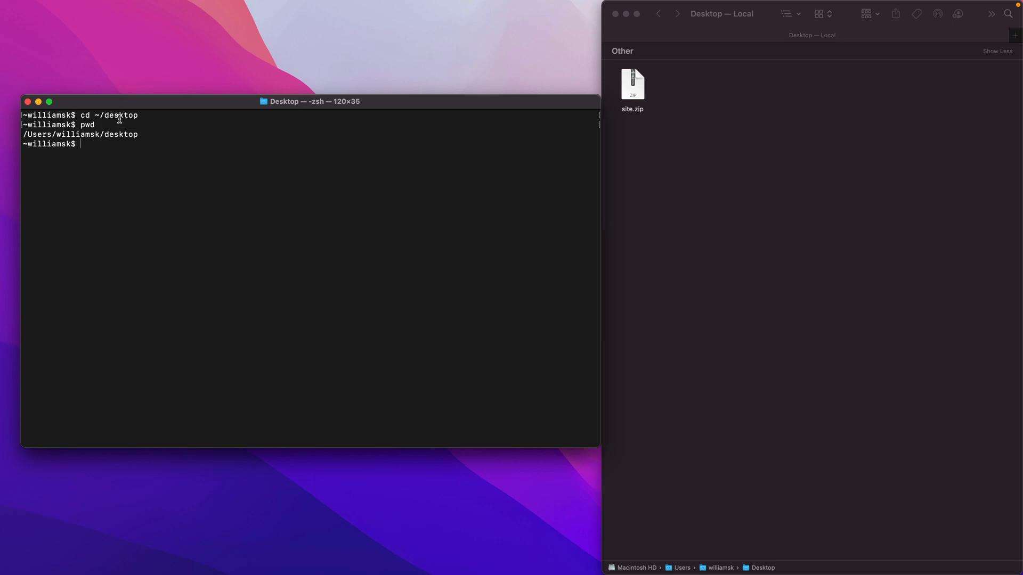
double_click(120, 115)
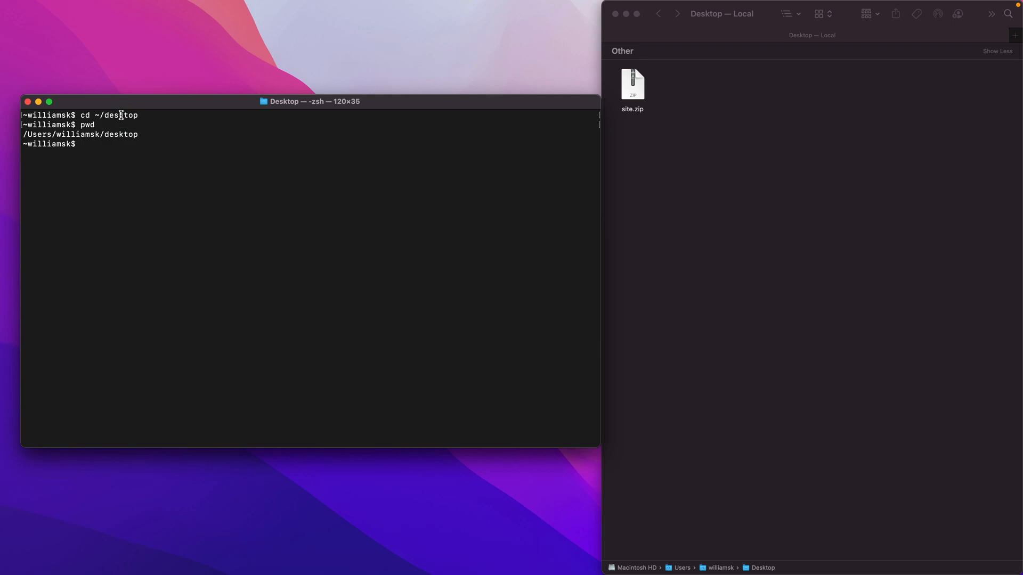
mouse_move(105, 145)
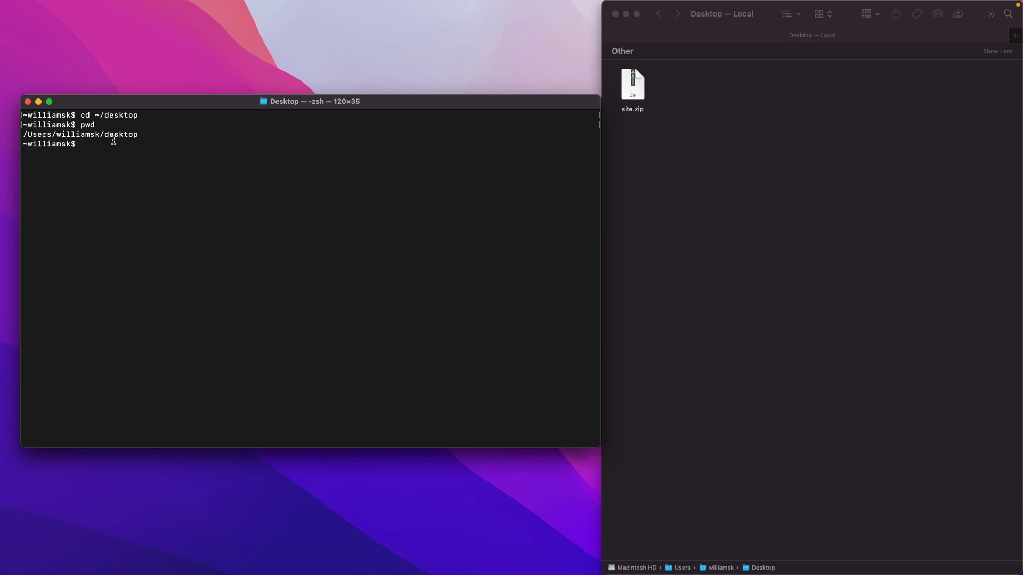
type("cd ..")
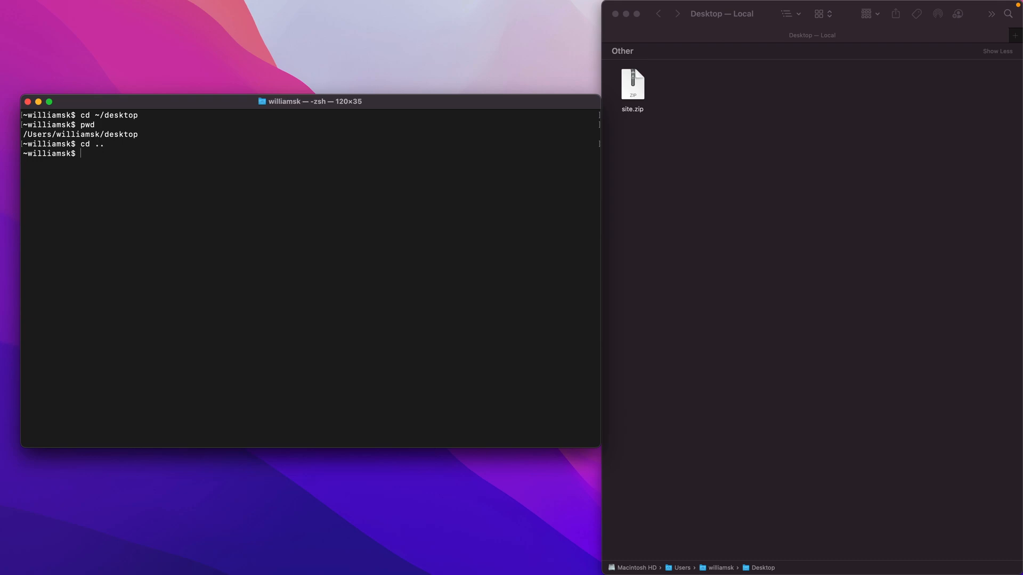
Confirm with pwd that cd .. landed back in the home folder, highlighting the home path
type("pwd")
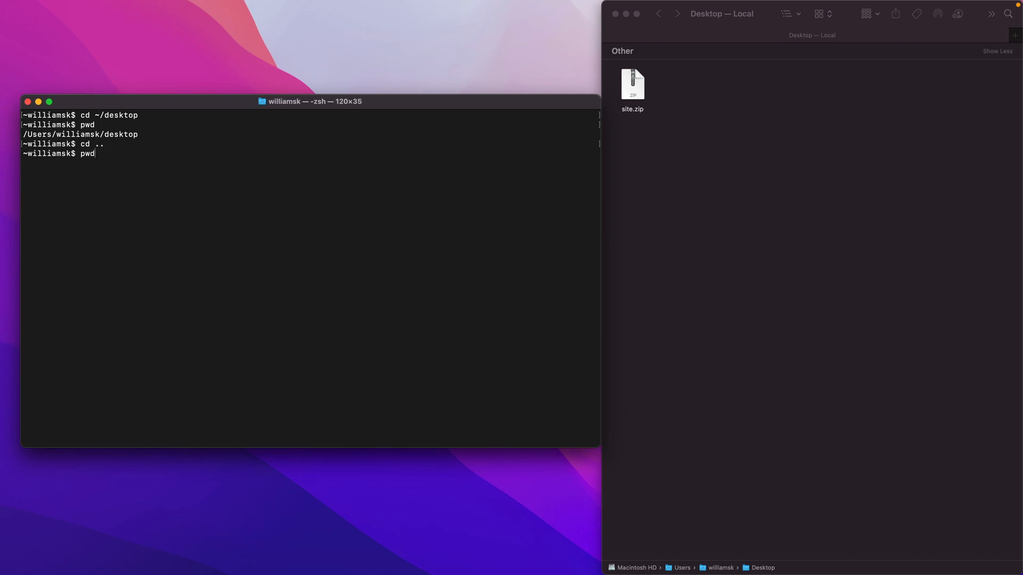
key("Return")
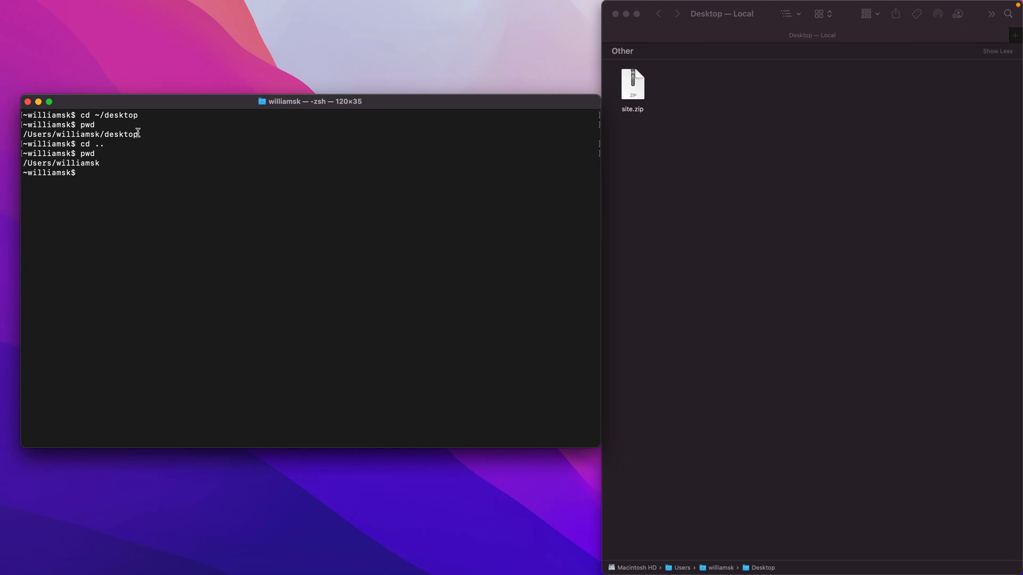
mouse_move(114, 138)
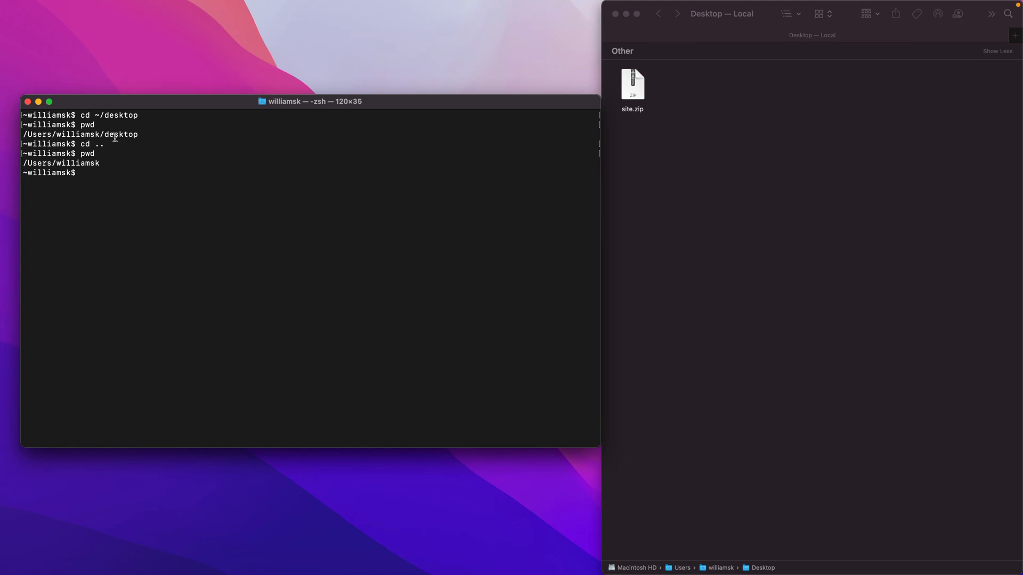
double_click(77, 135)
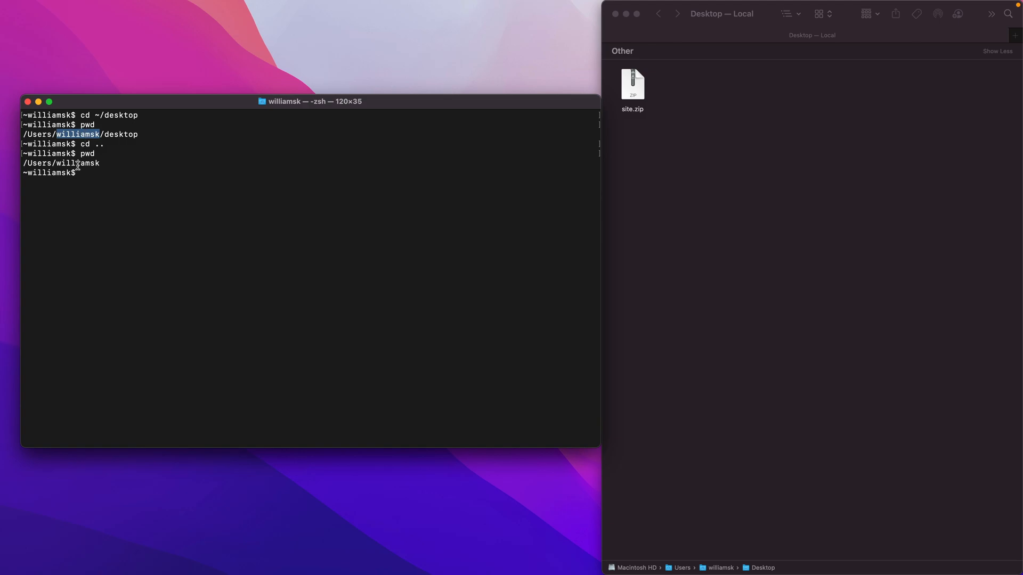
type("pwd")
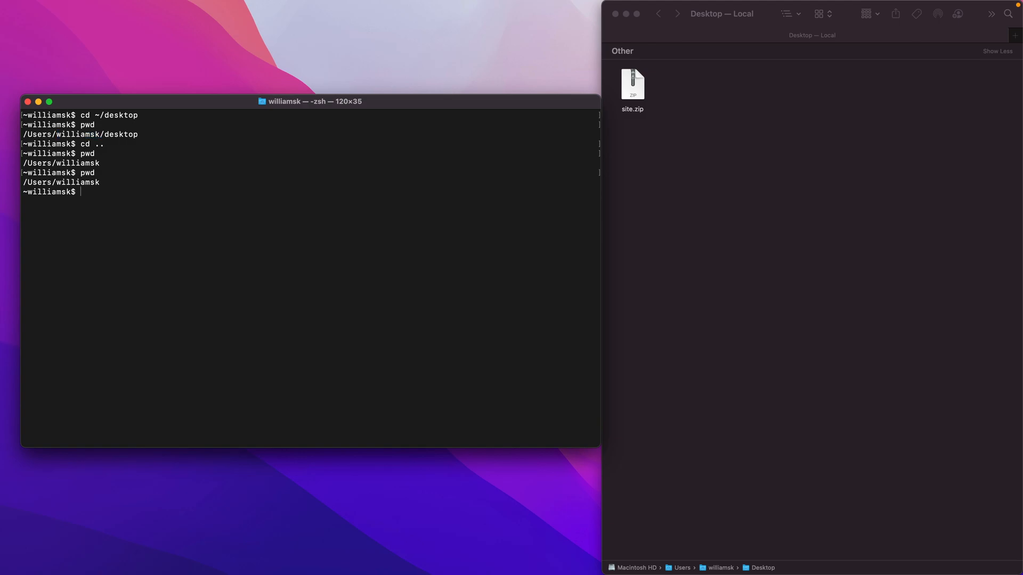
mouse_move(84, 143)
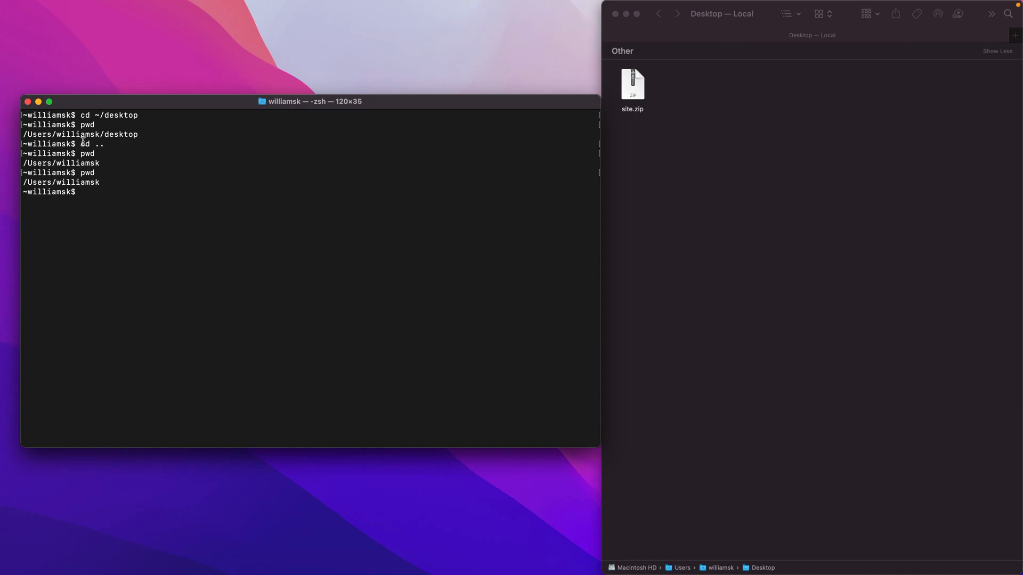
Return home again with cd ~ and cd, verify with pwd, then clear the screen
type("cd ~")
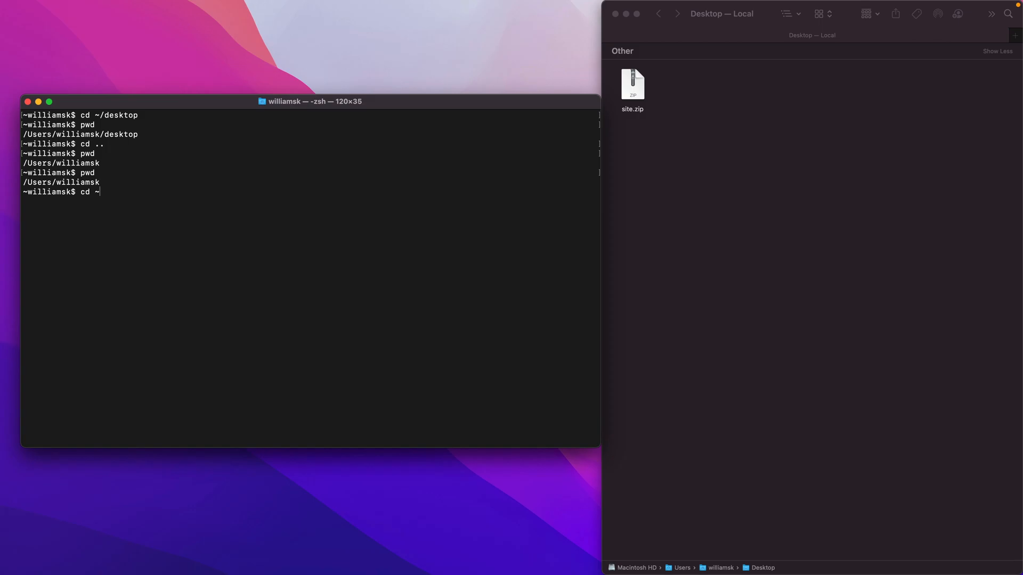
type("cd")
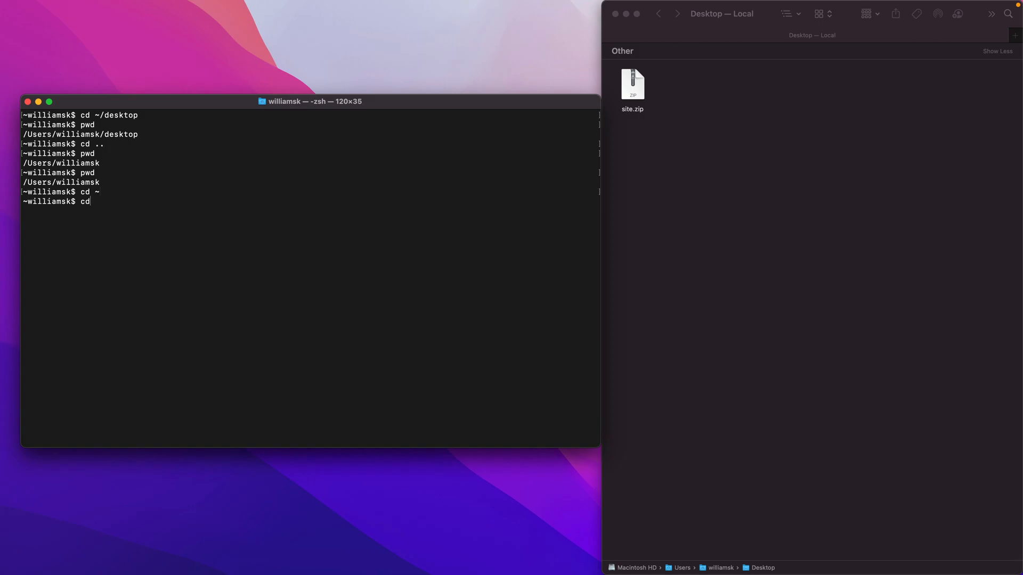
type("pwd")
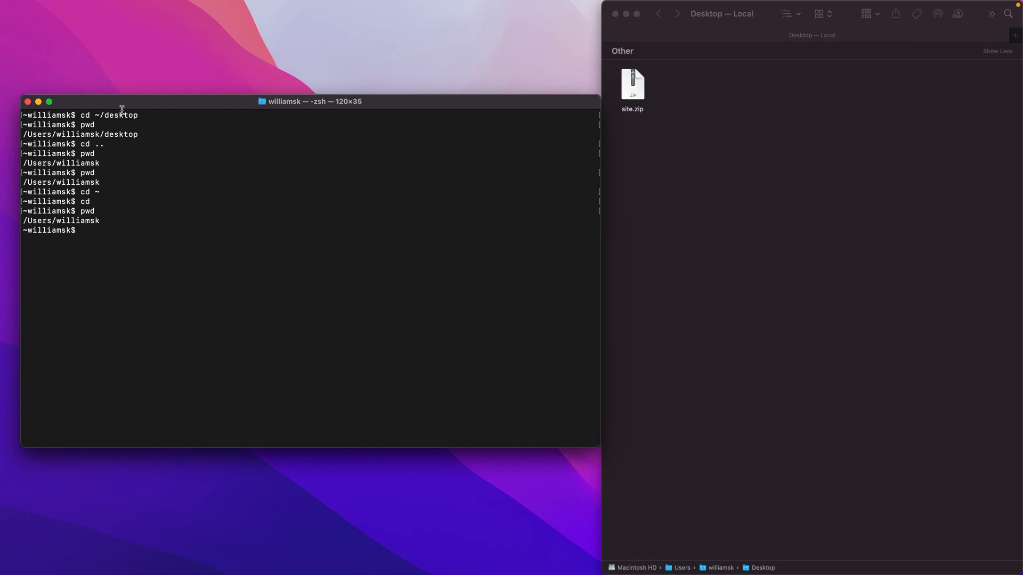
mouse_move(85, 230)
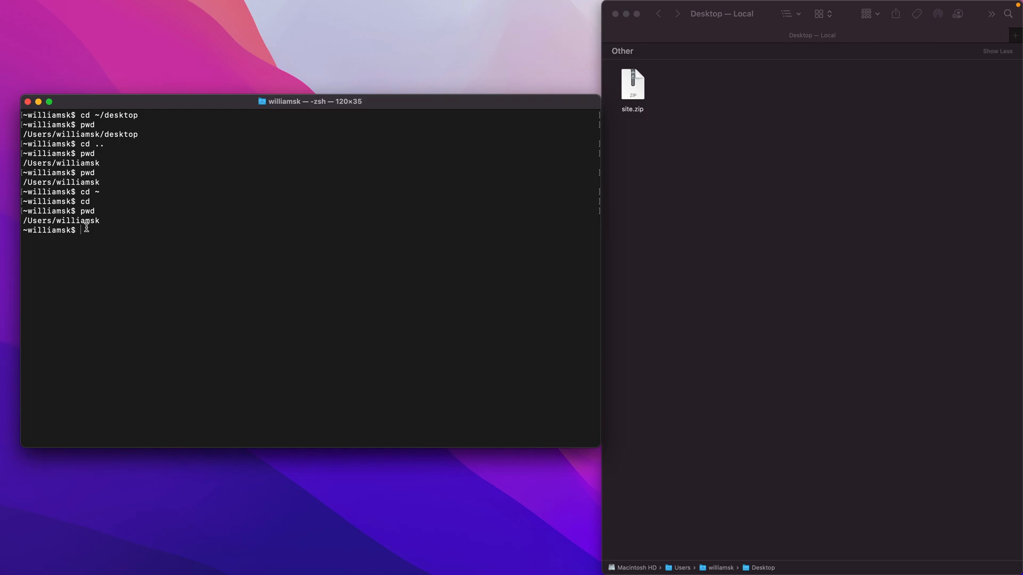
type("clear")
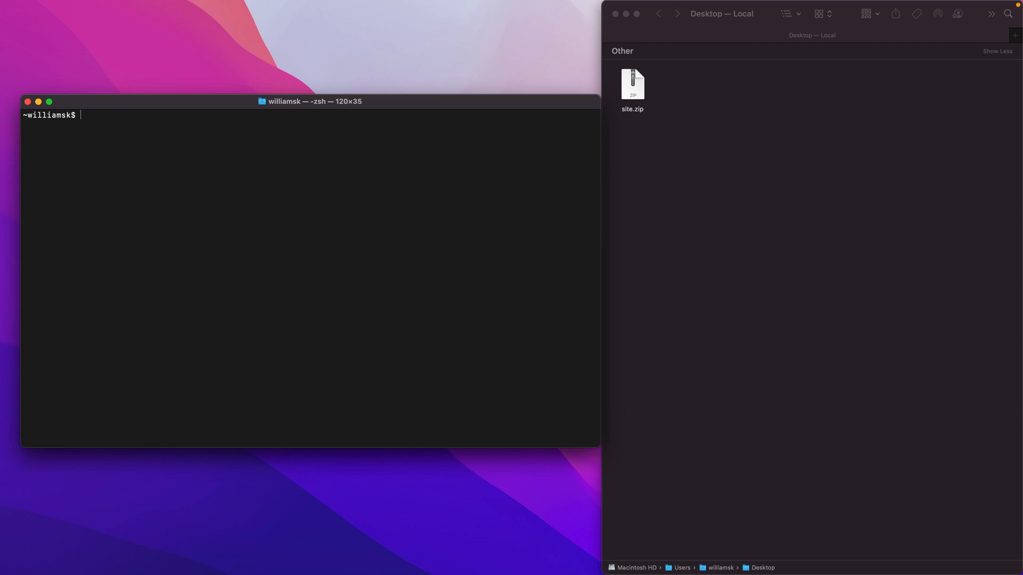
mouse_move(131, 249)
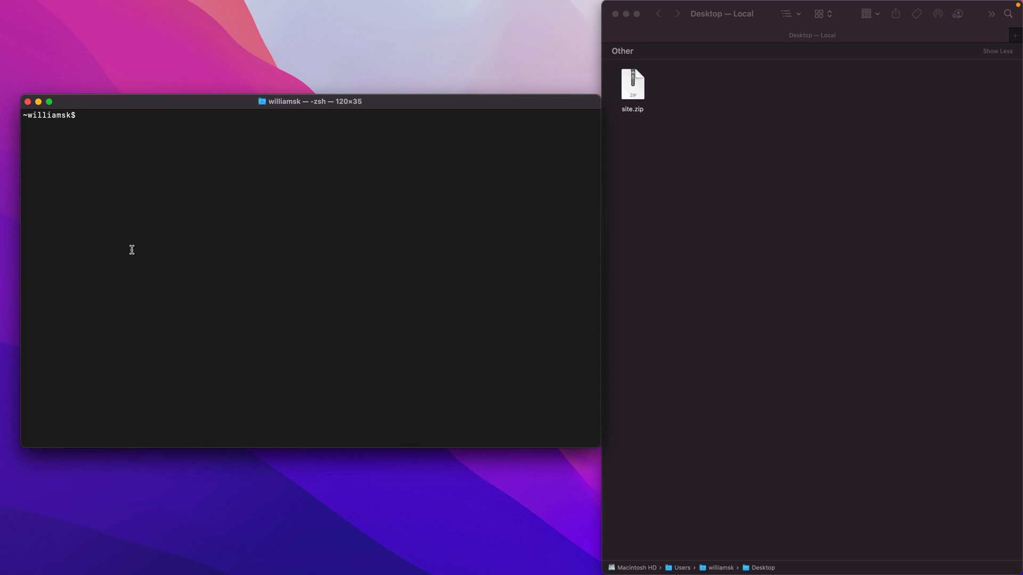